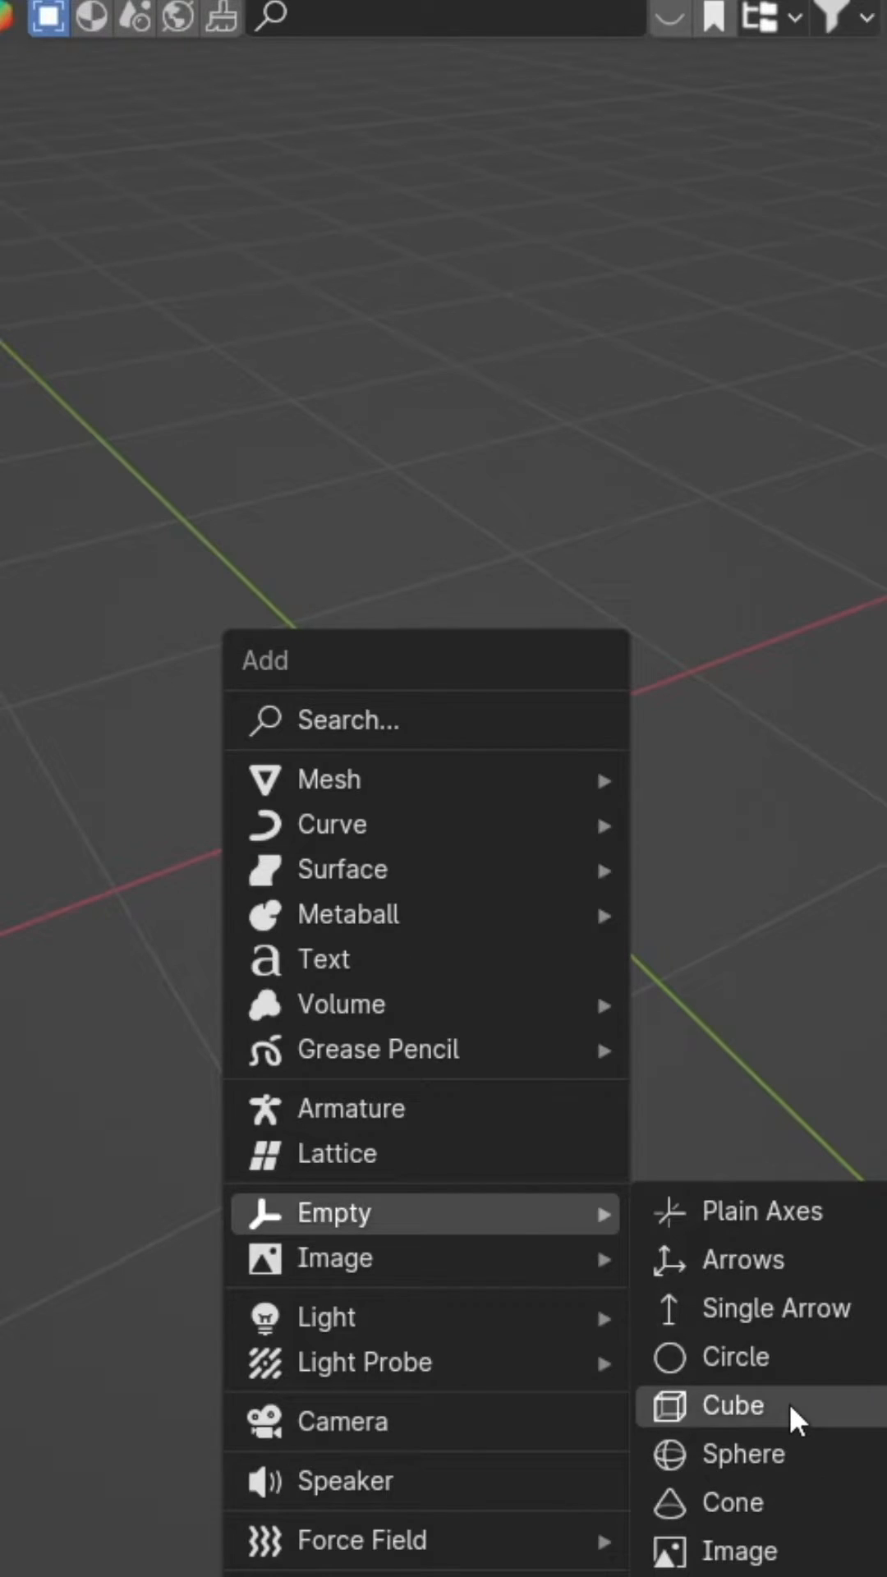
Add a cube-shaped empty to serve as the morph effector.
{"action": "left_click", "coordinate": [731, 1407]}
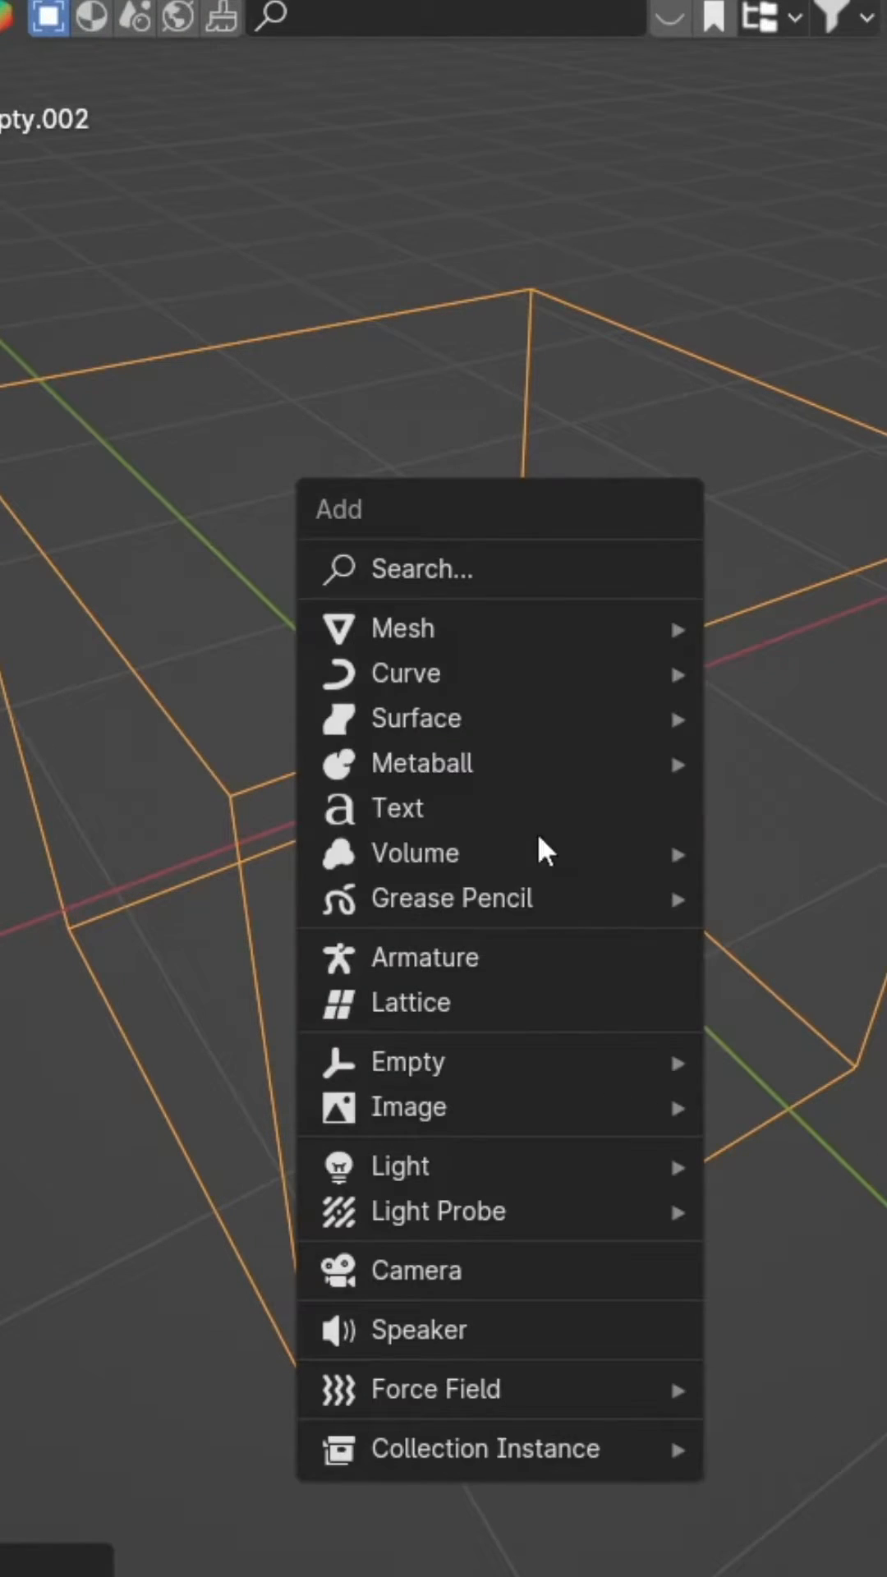
{"action": "left_click", "coordinate": [401, 628]}
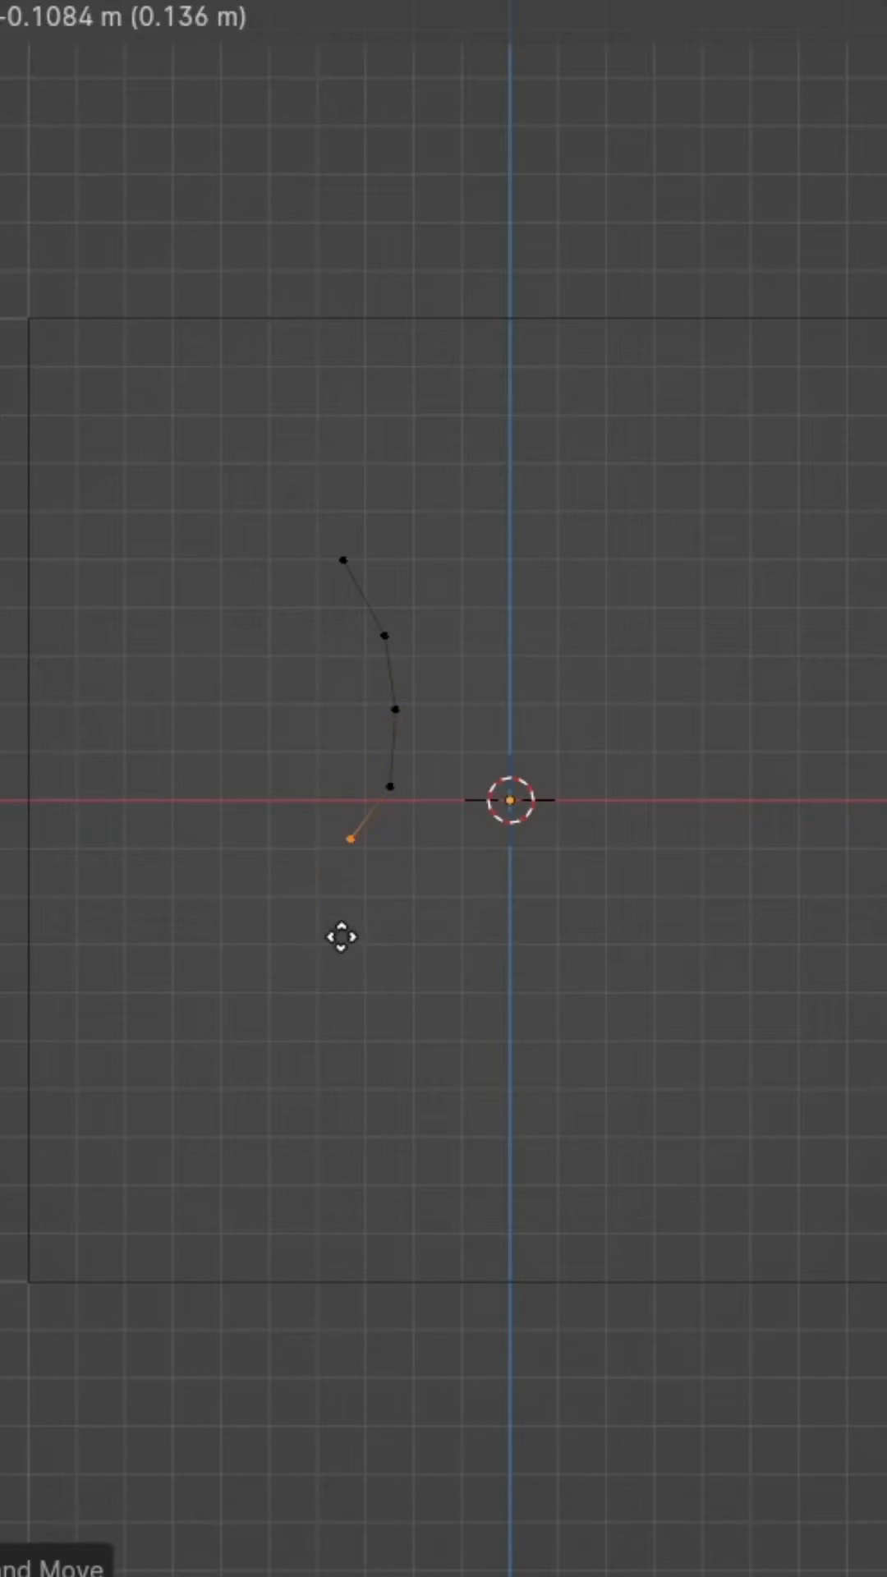
Extend the vase profile with another extruded point in front view.
{"action": "key", "text": "N"}
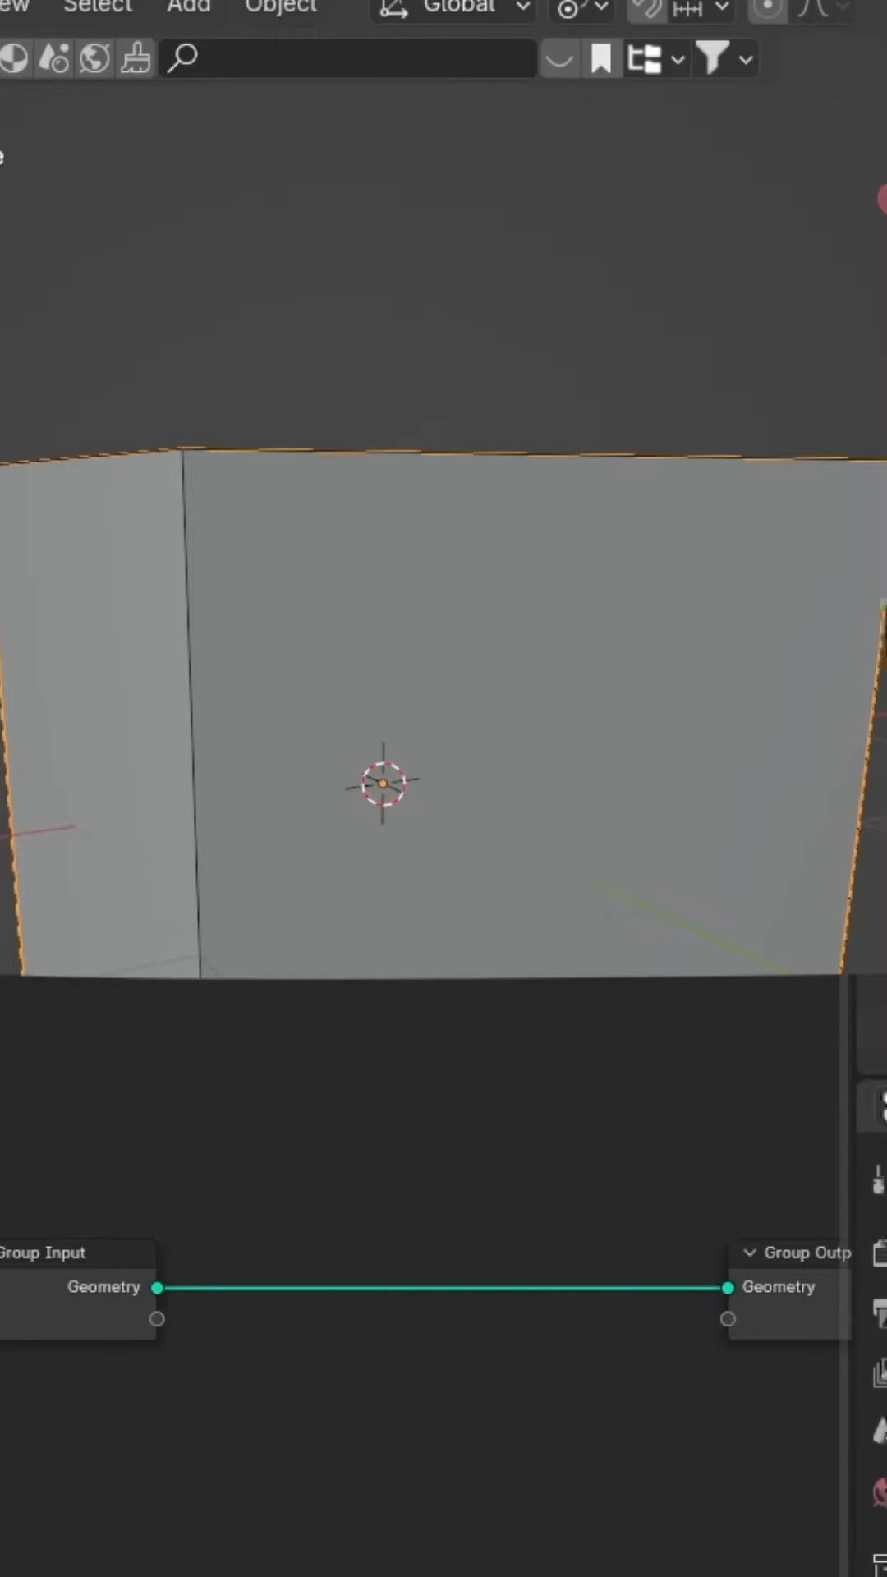
Add an Object Info node for the vase objects via the 'obj' search.
{"action": "type", "text": "obj"}
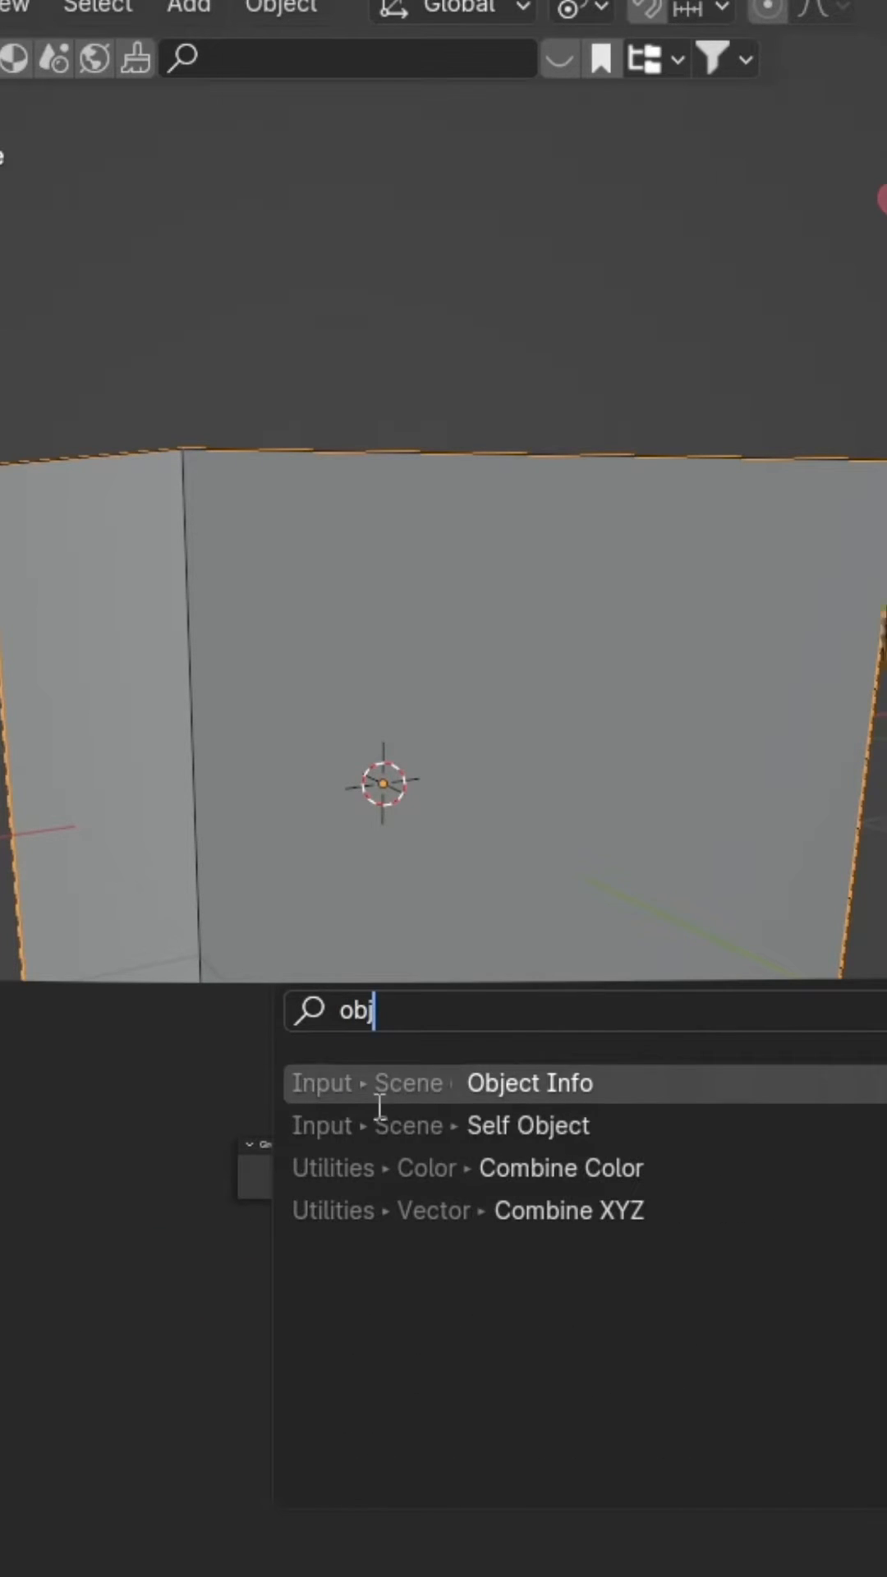
{"action": "left_click", "coordinate": [529, 1083]}
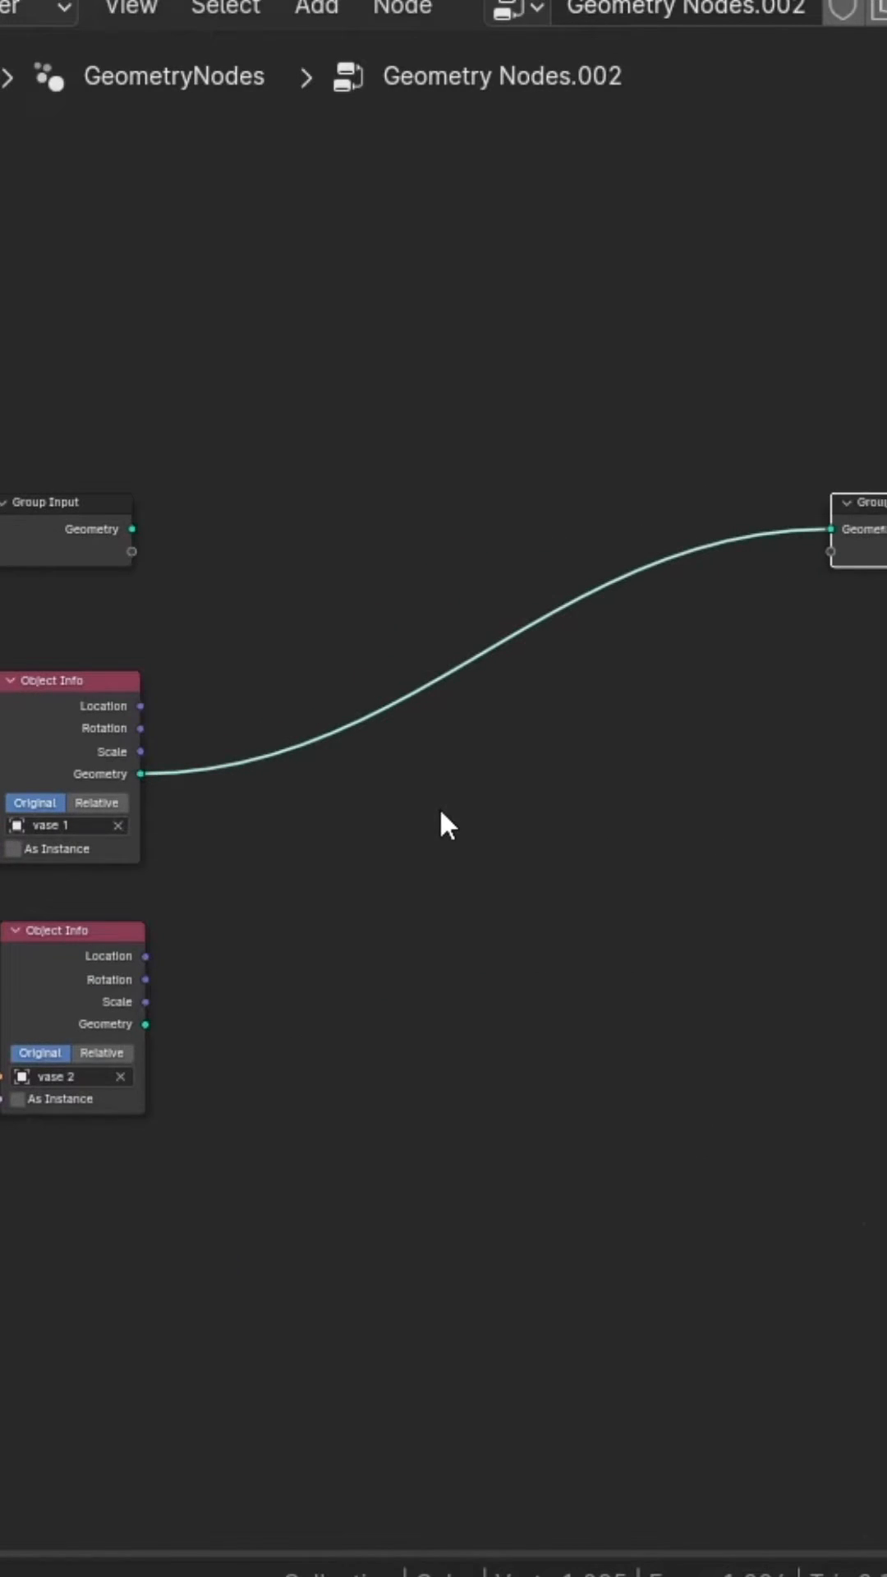
Add Set Position after vase 1 and place a Sample Nearest node.
{"action": "type", "text": "set"}
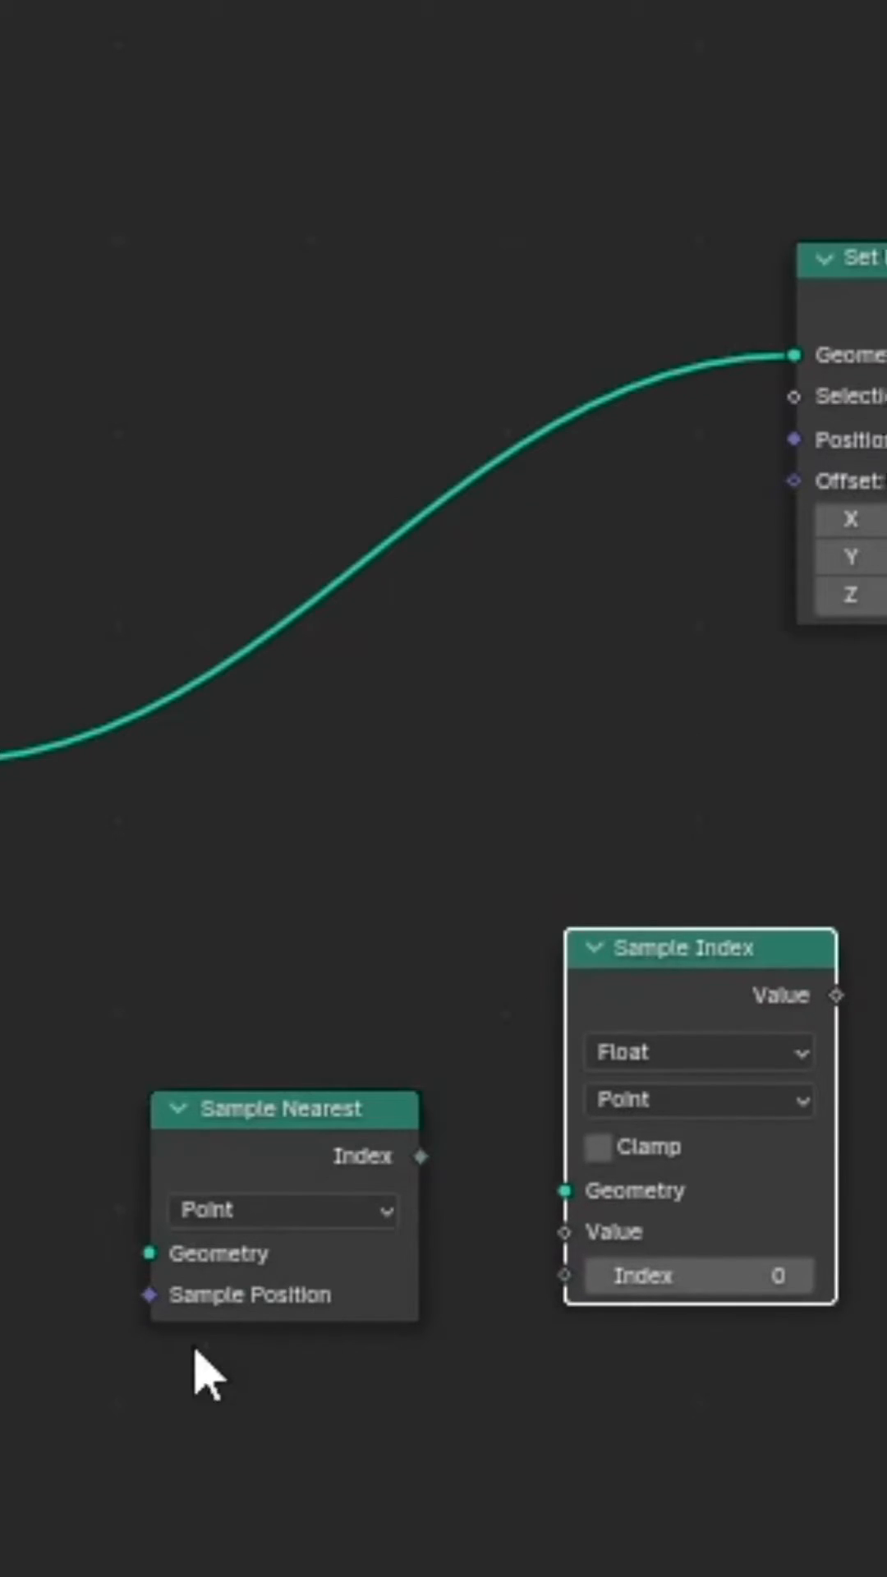
{"action": "left_click", "coordinate": [700, 1052]}
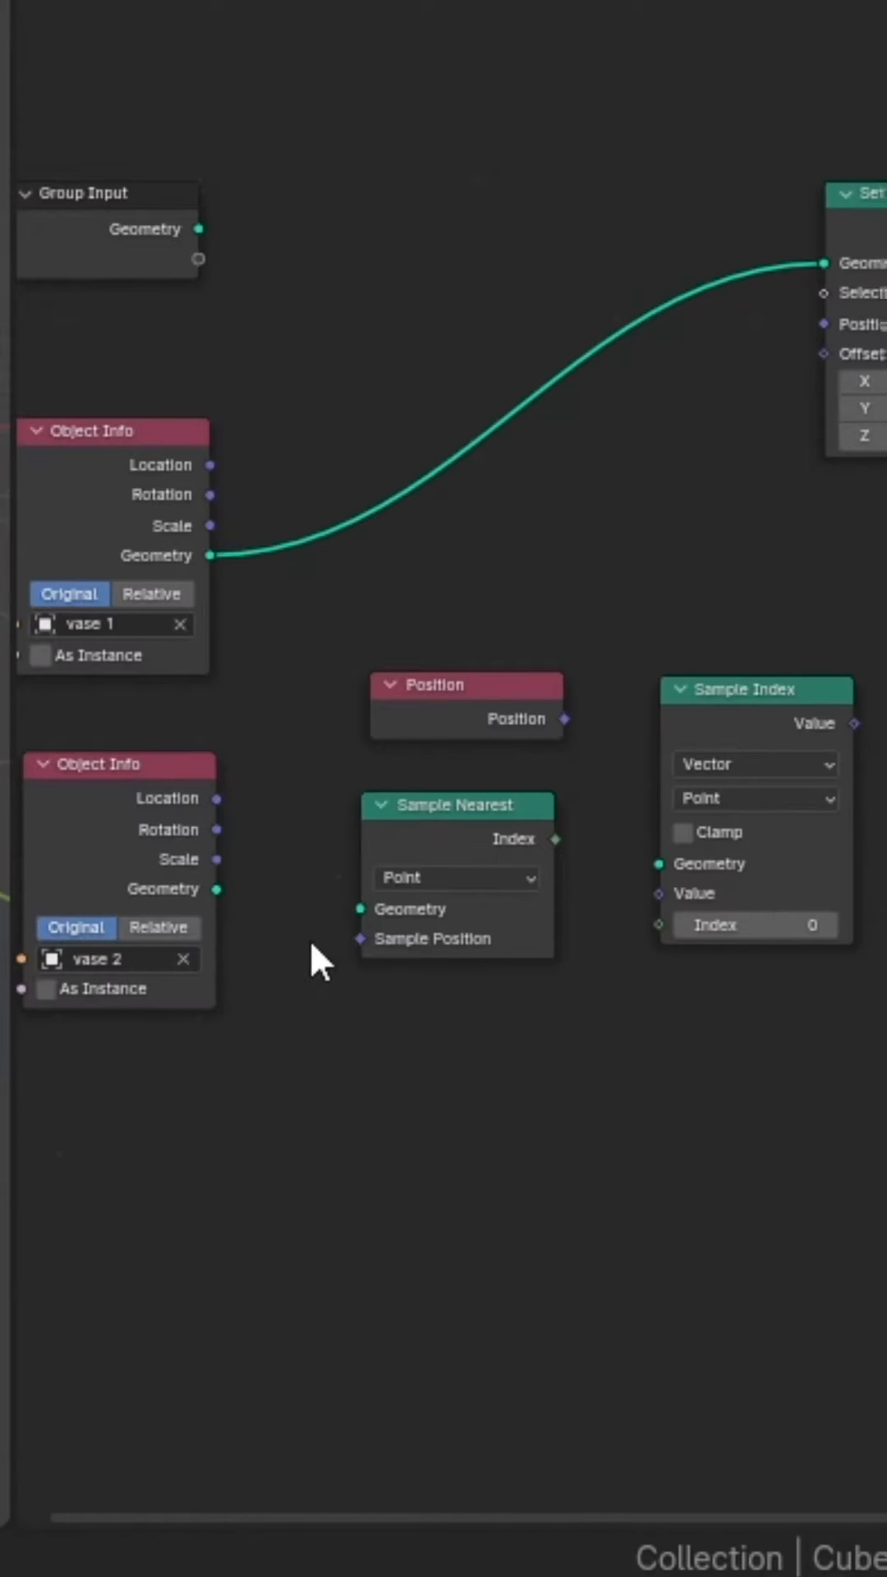
{"action": "mouse_move", "coordinate": [279, 948]}
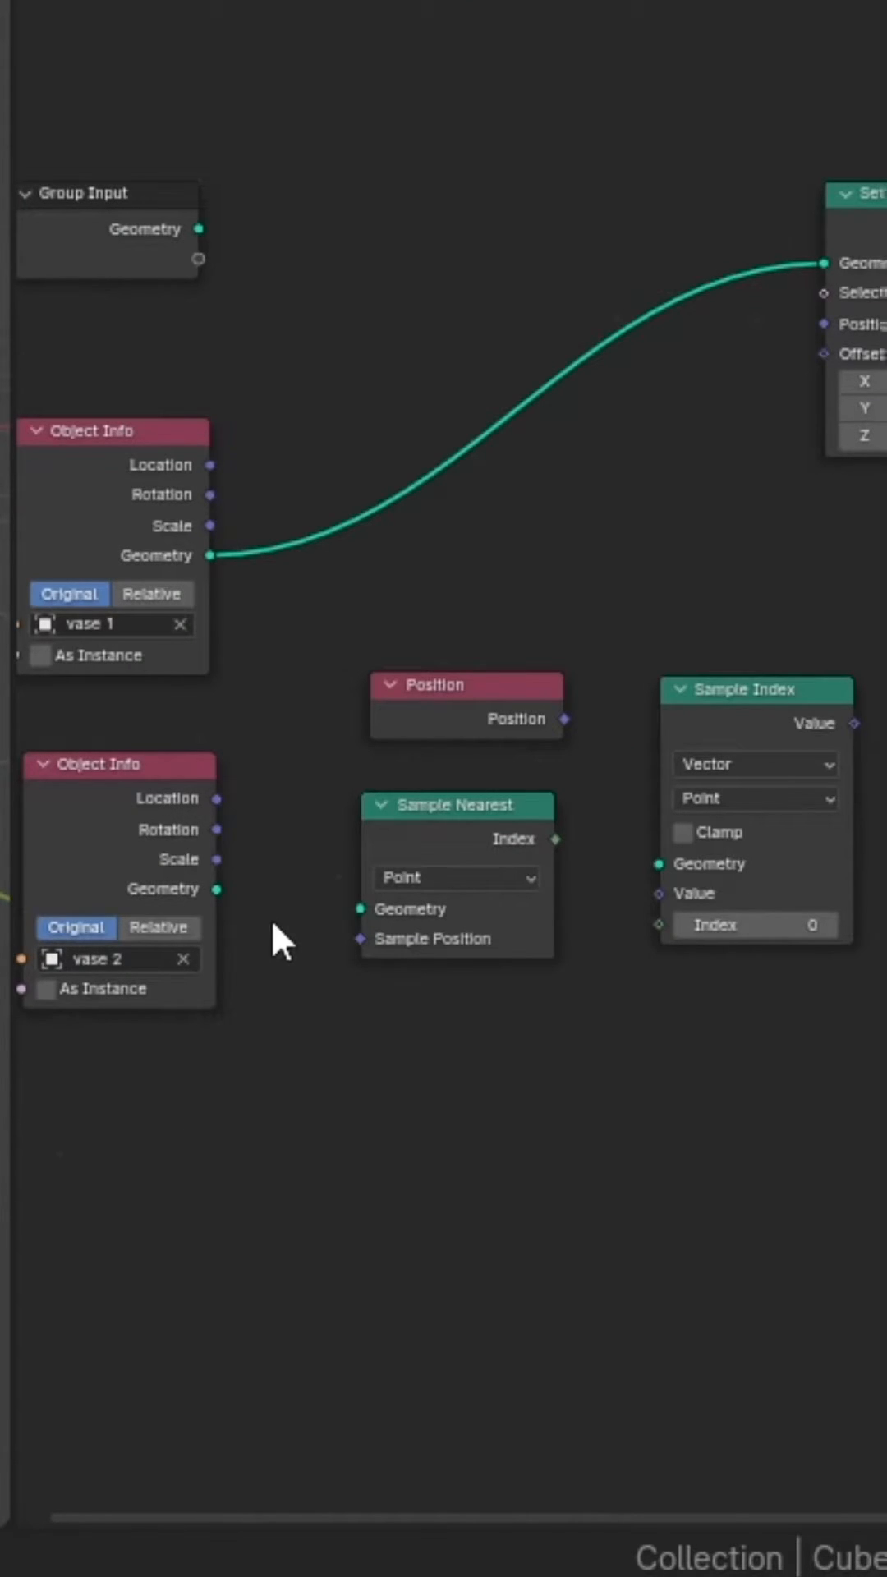
Wire vase 2 geometry into Sample Nearest and Sample Index, with Position and nearest Index feeding Sample Index.
{"action": "left_click_drag", "start_coordinate": [211, 889], "coordinate": [359, 909]}
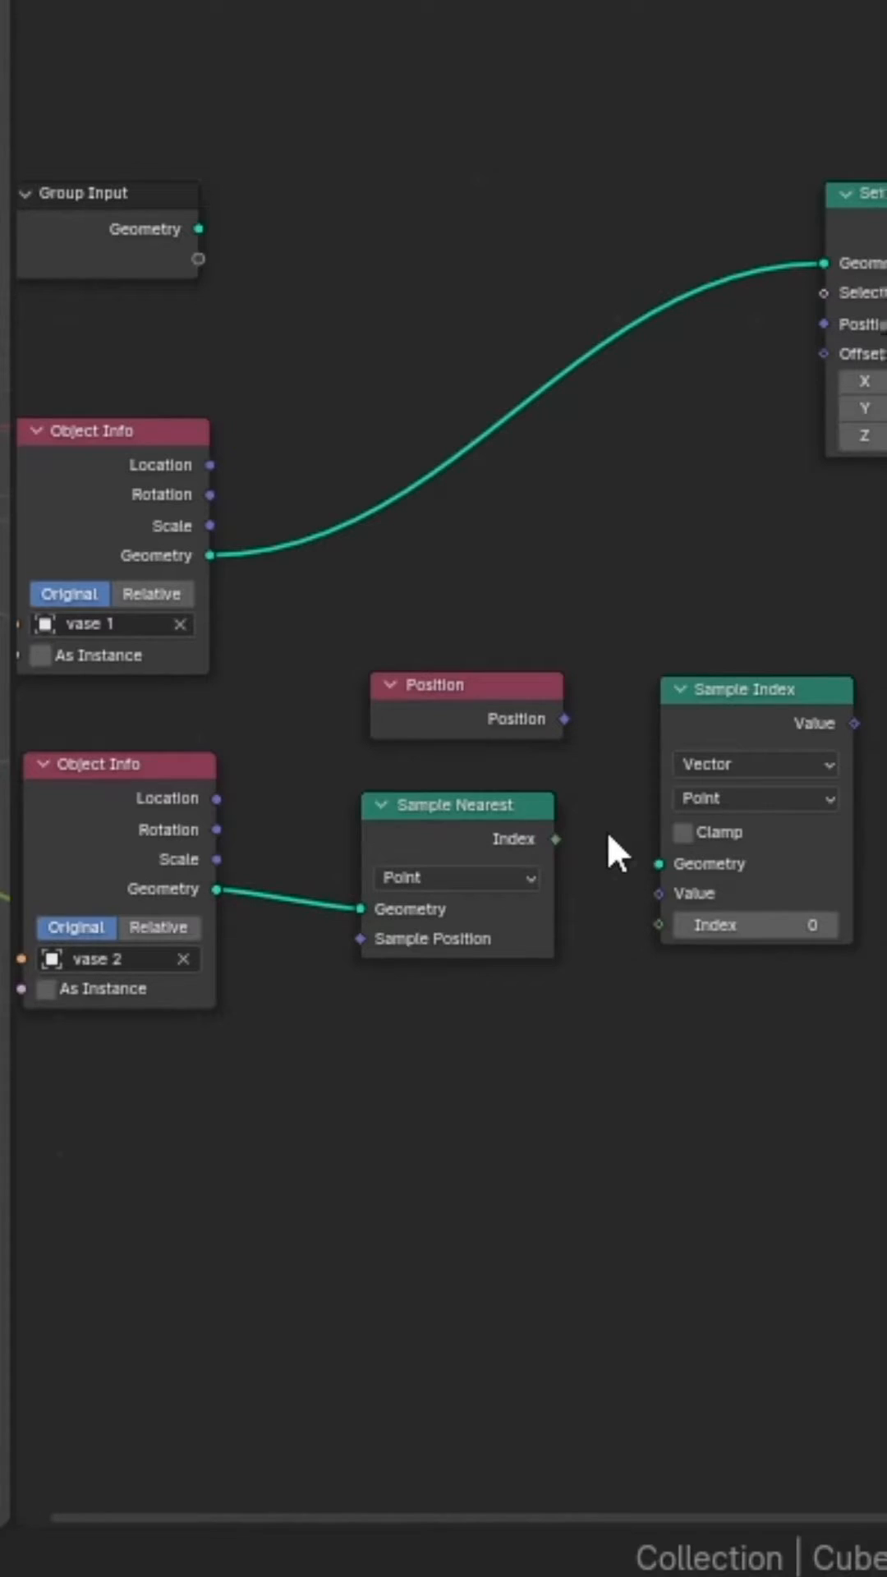
{"action": "left_click_drag", "start_coordinate": [558, 840], "coordinate": [658, 925]}
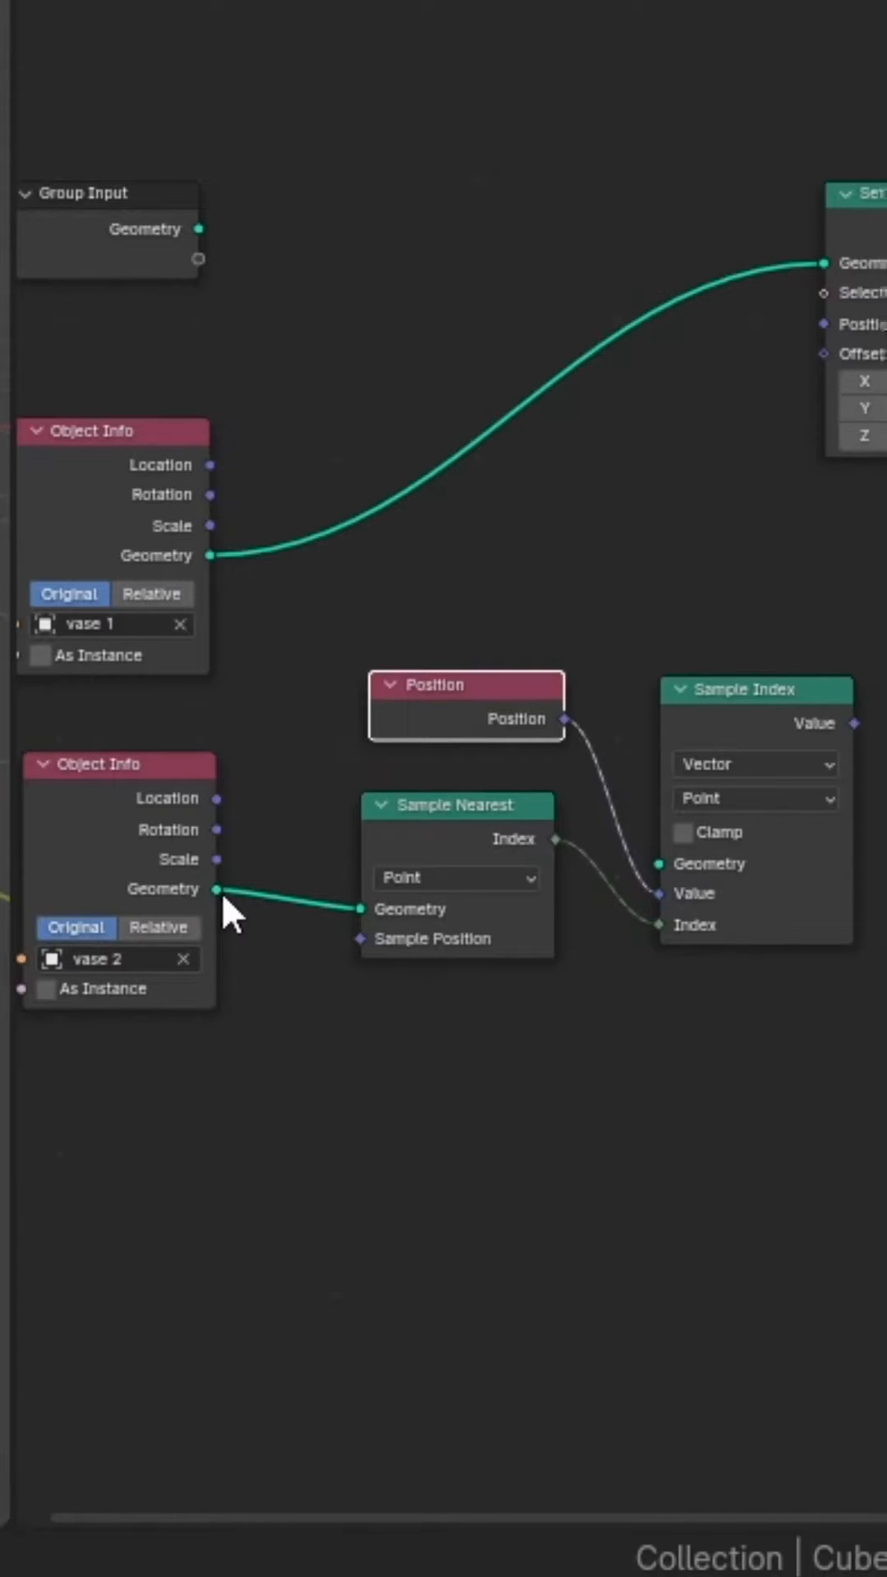
{"action": "left_click_drag", "start_coordinate": [214, 889], "coordinate": [661, 862]}
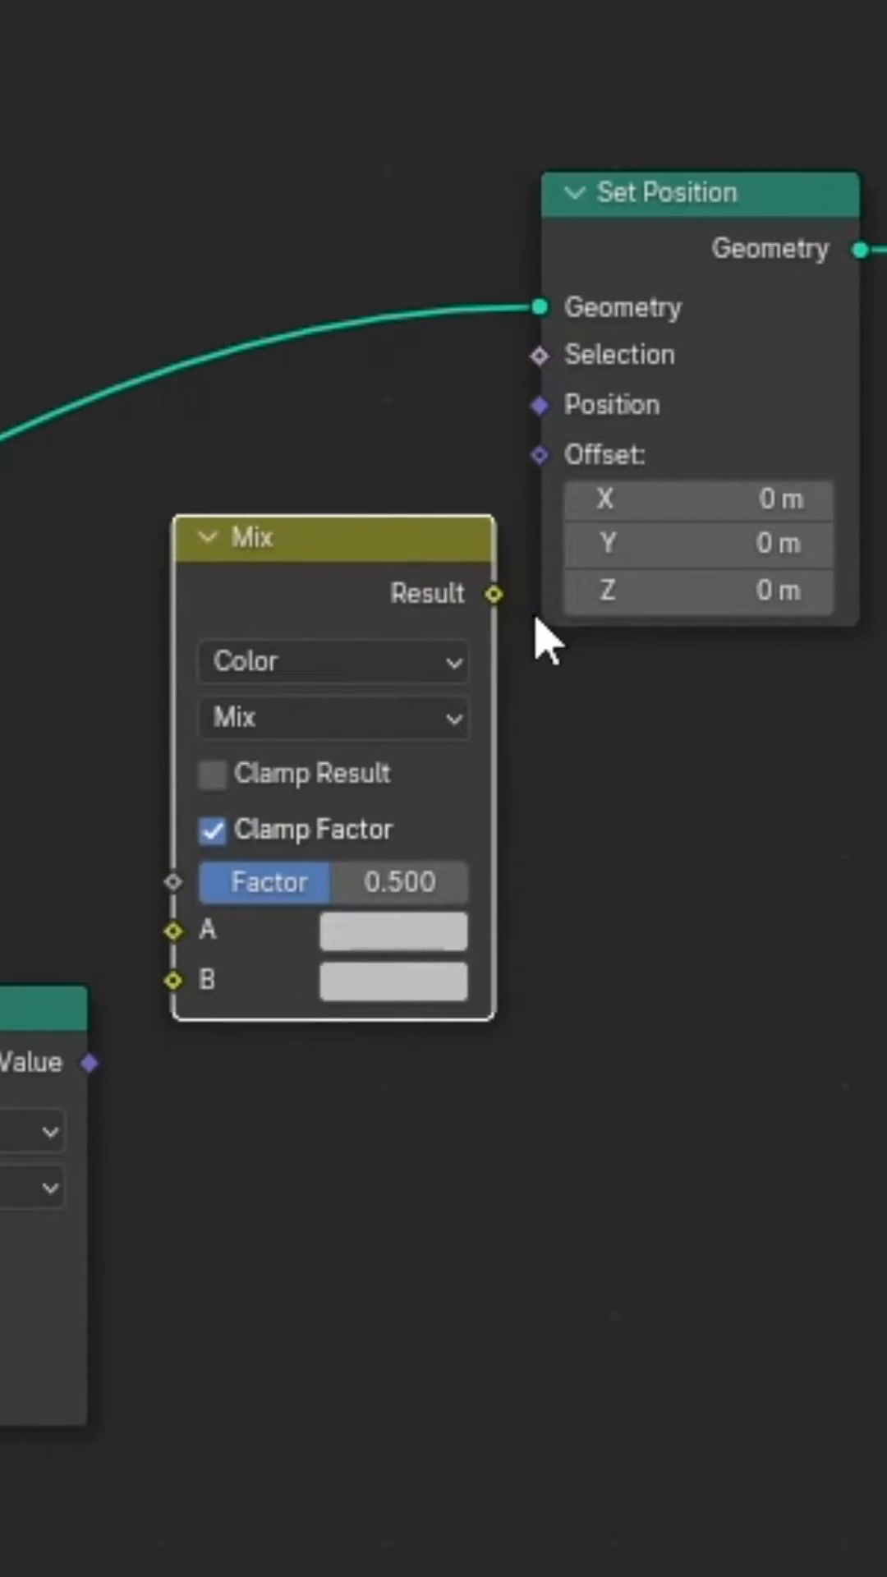
Feed the Mix result into Set Position and the sampled vase 2 positions into the Mix B input.
{"action": "left_click_drag", "start_coordinate": [491, 594], "coordinate": [541, 406]}
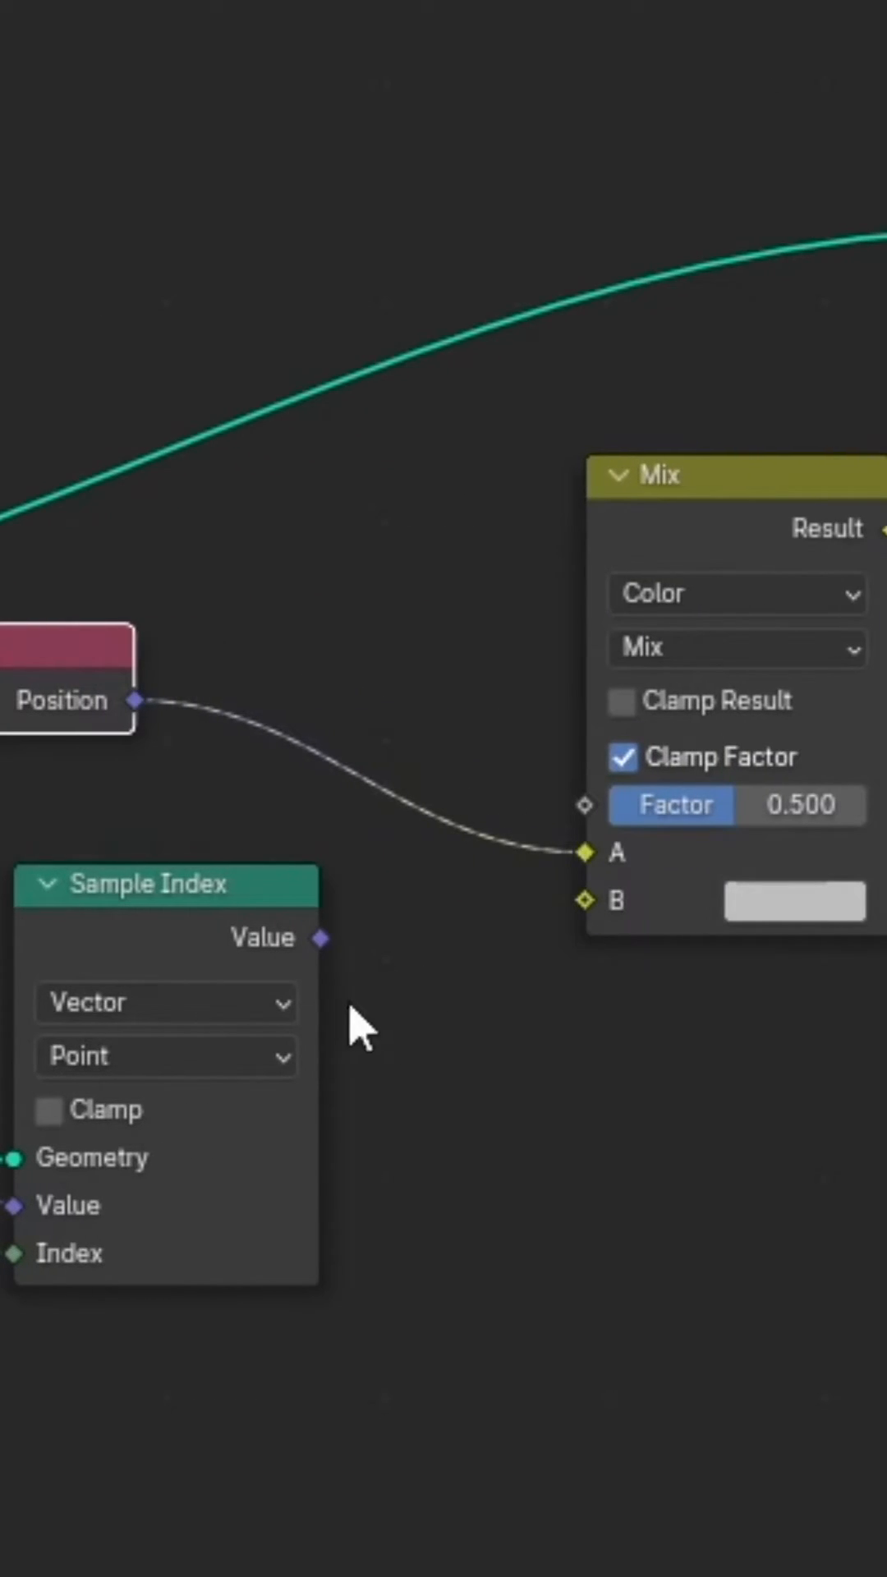
{"action": "left_click_drag", "start_coordinate": [321, 938], "coordinate": [586, 900]}
{"action": "type", "text": "o"}
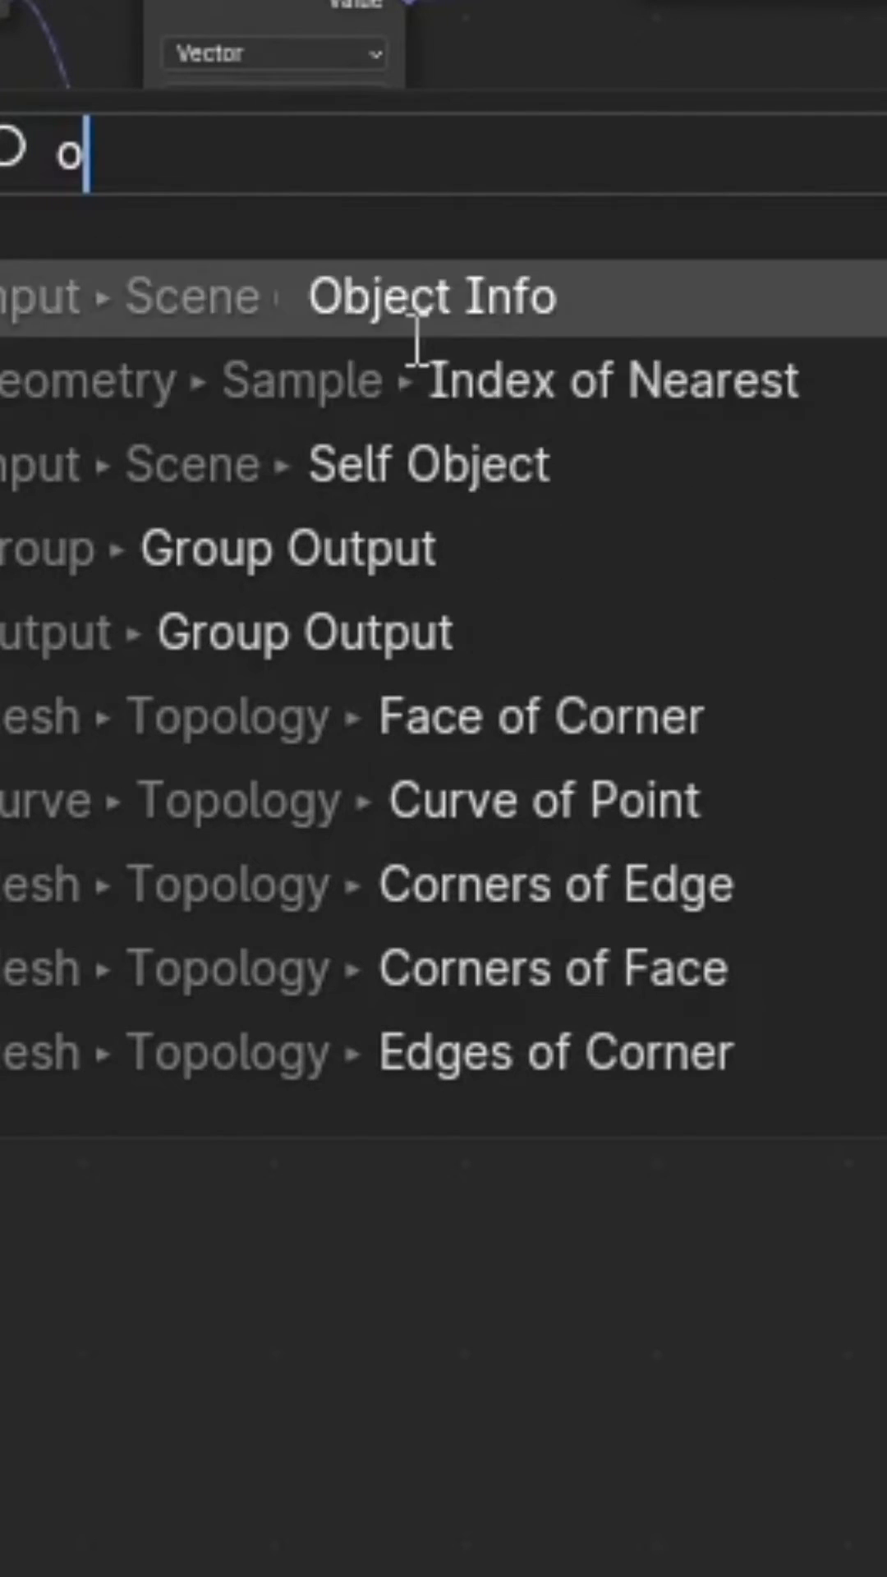
Add another Object Info, split the added vector with Separate XYZ and route its Z onward.
{"action": "left_click", "coordinate": [434, 295]}
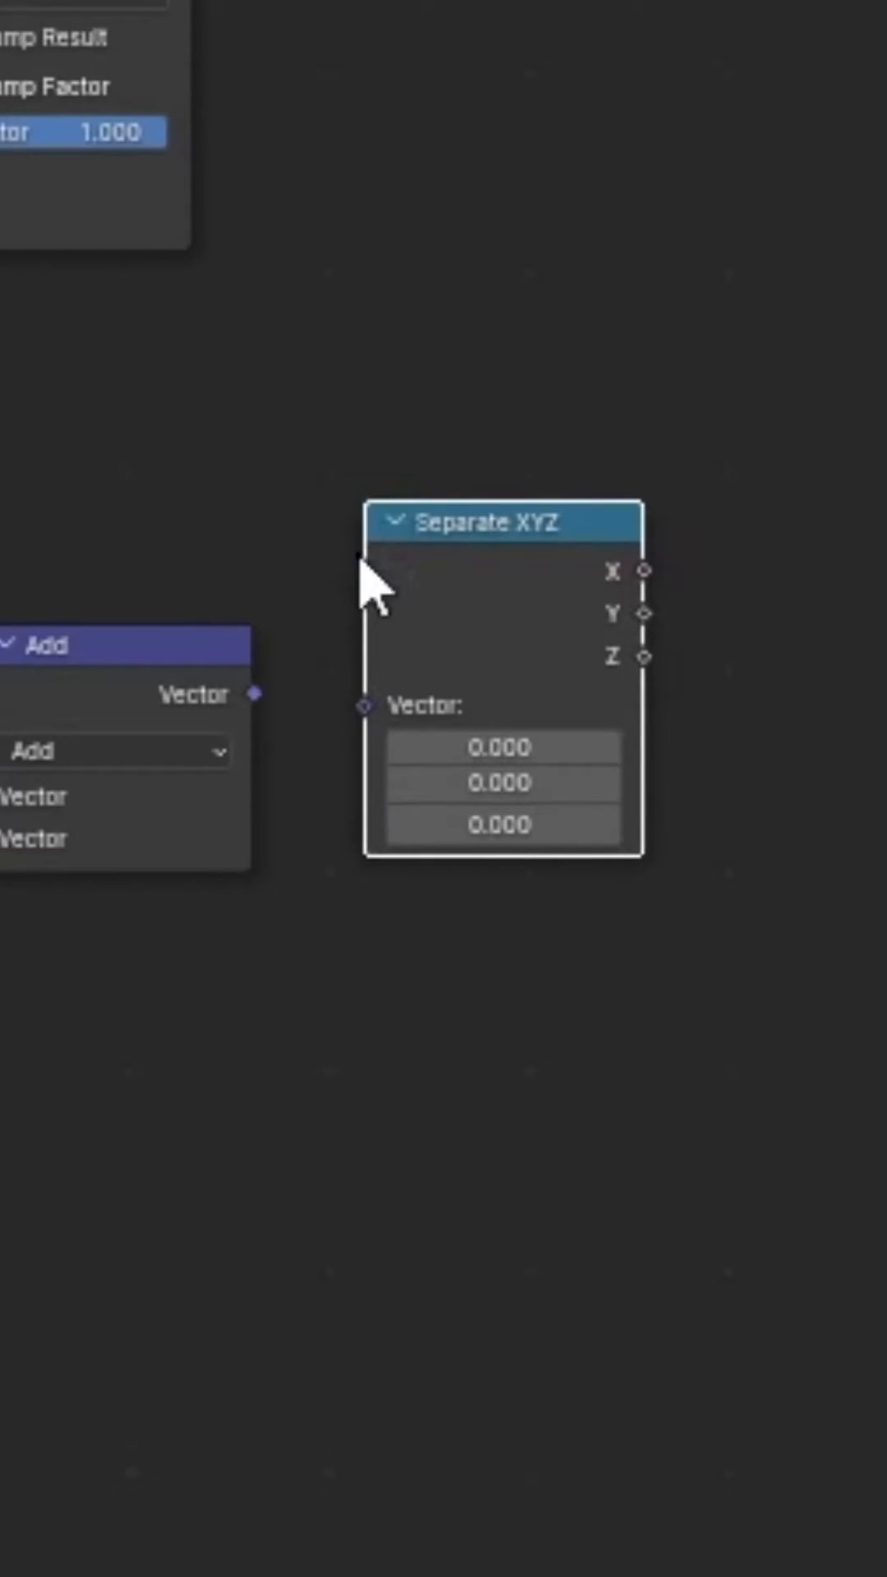
{"action": "left_click_drag", "start_coordinate": [260, 693], "coordinate": [365, 706]}
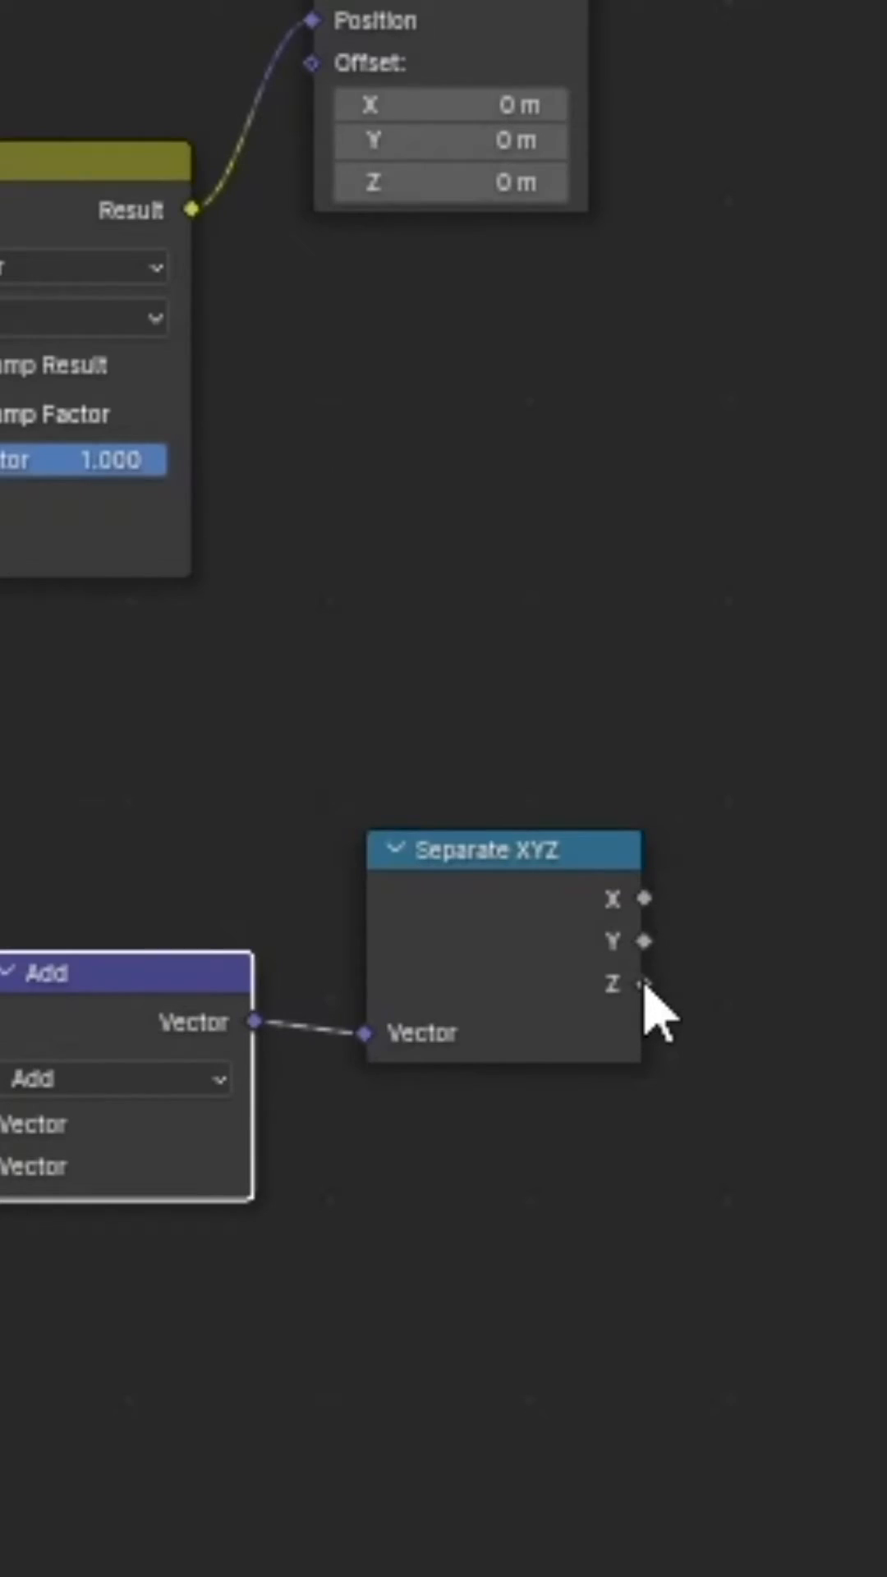
{"action": "left_click_drag", "start_coordinate": [641, 982], "coordinate": [885, 951]}
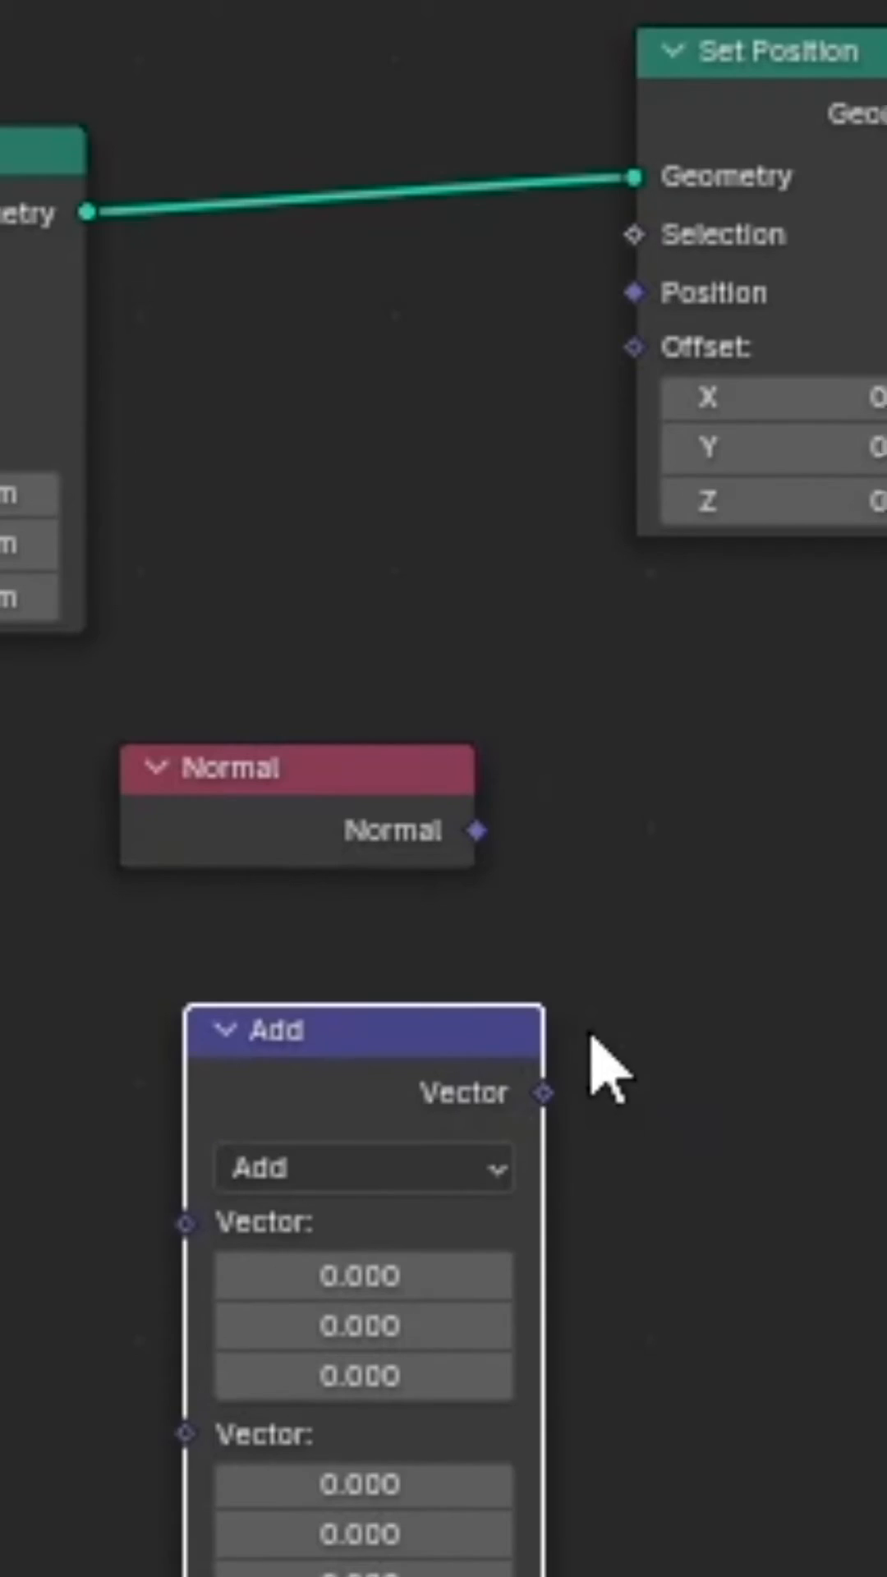
Drive Set Position's offset with the vector math result and set its operation to Scale.
{"action": "left_click_drag", "start_coordinate": [545, 1094], "coordinate": [636, 346]}
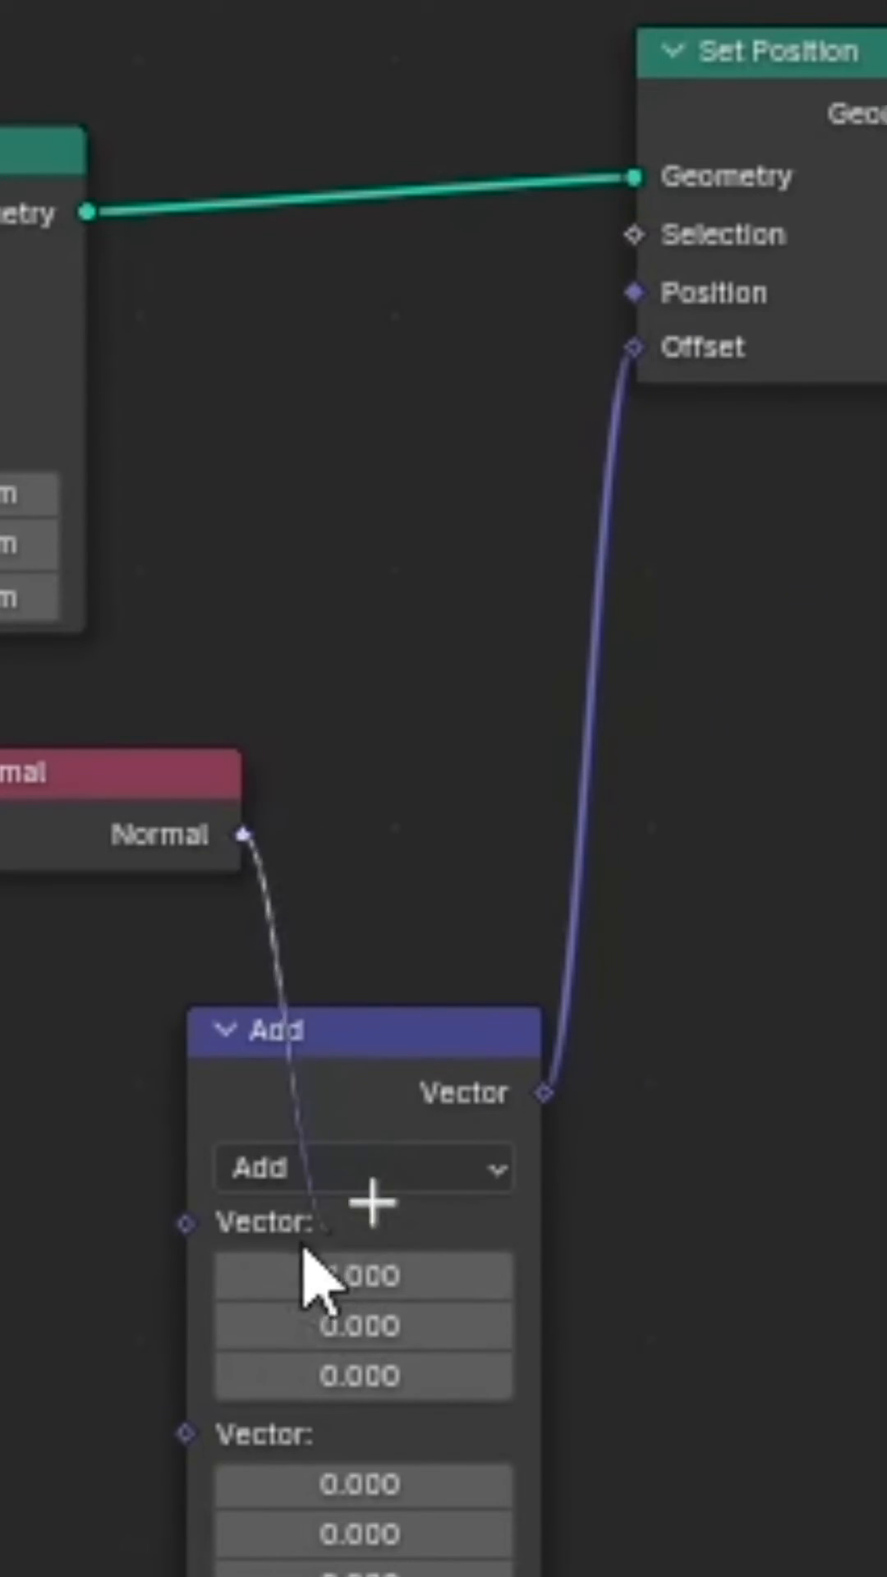
{"action": "left_click", "coordinate": [362, 1168]}
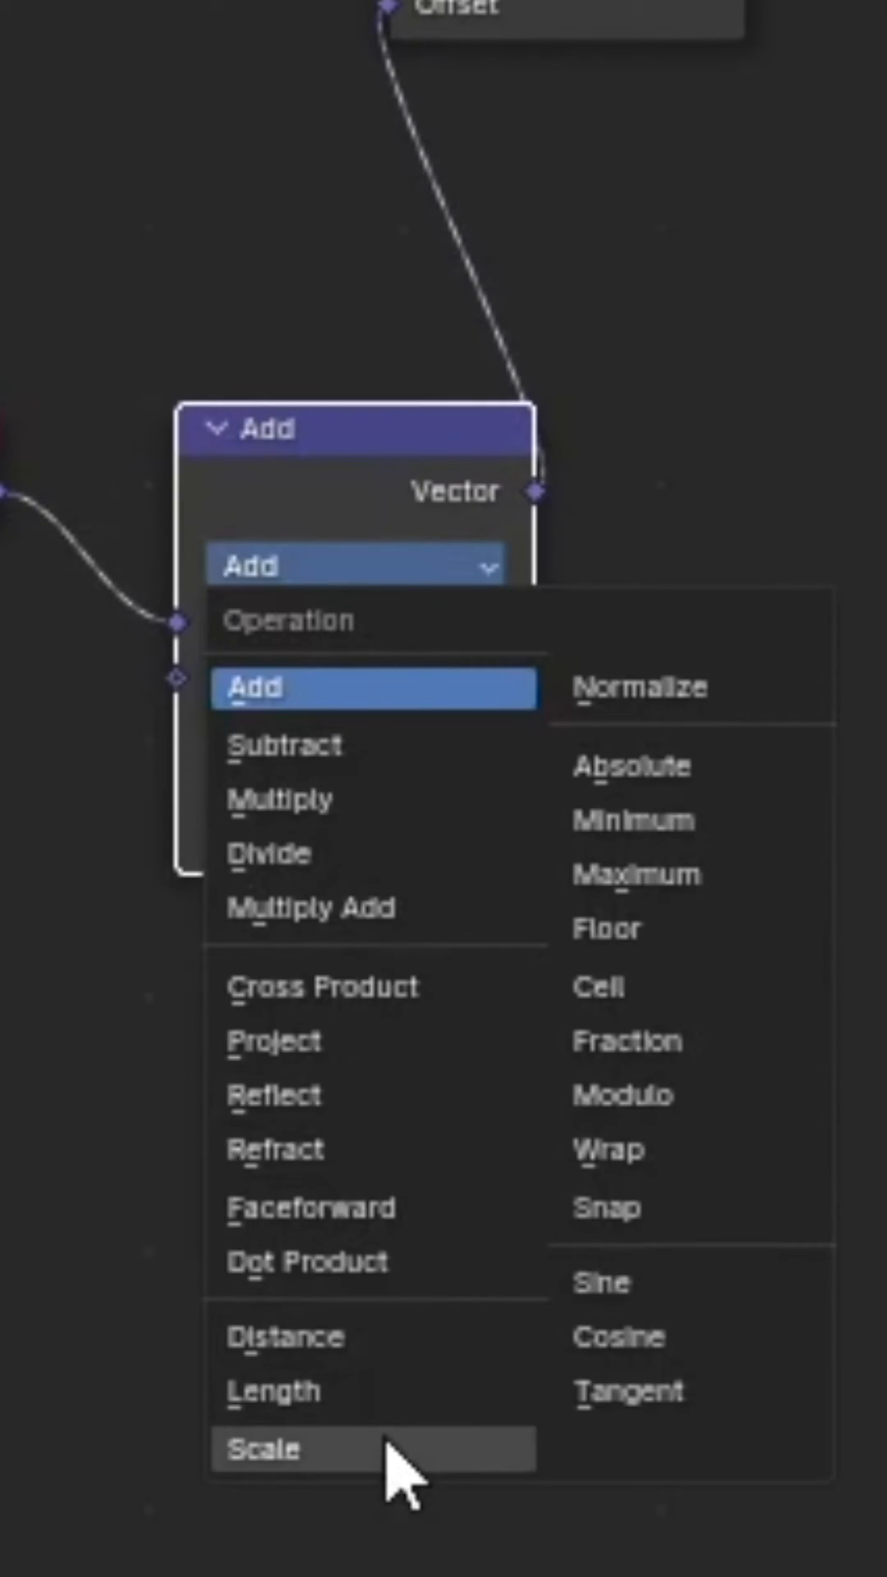
{"action": "left_click", "coordinate": [264, 1449]}
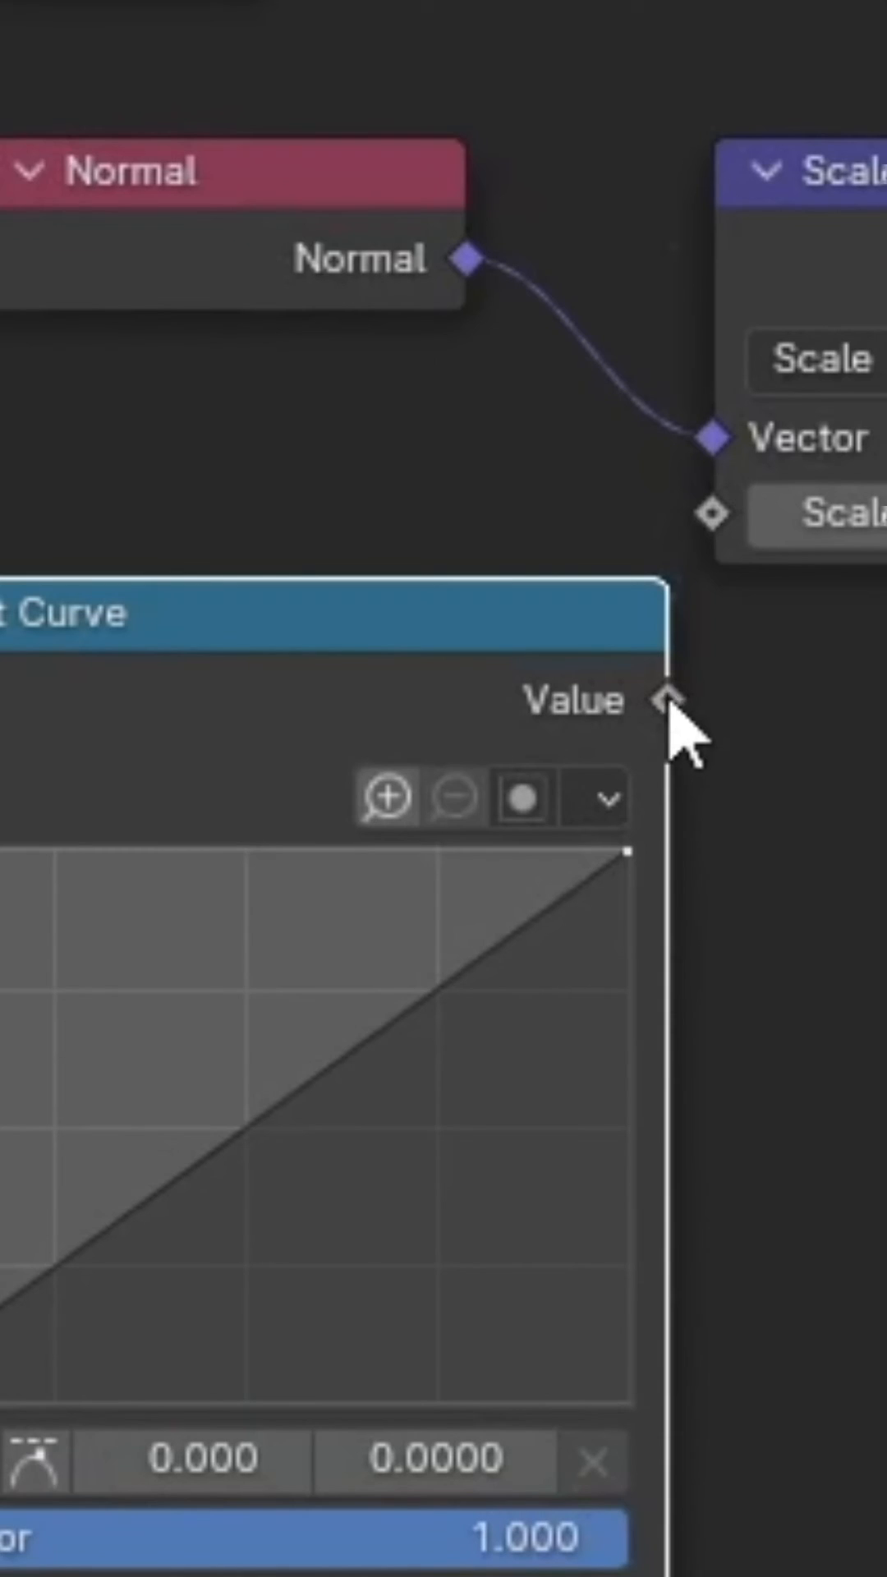